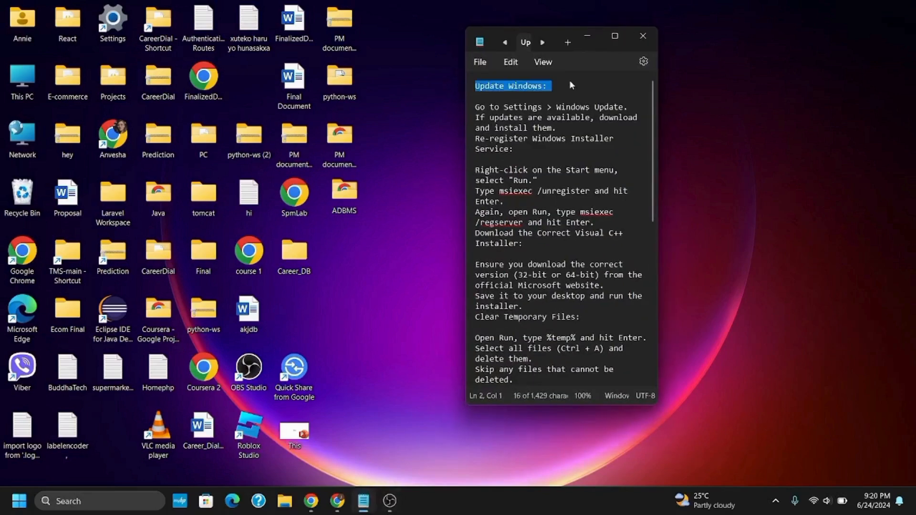
Search the taskbar for Windows Update settings (typed text mentions Windows Defender Firewall).
click(642, 35)
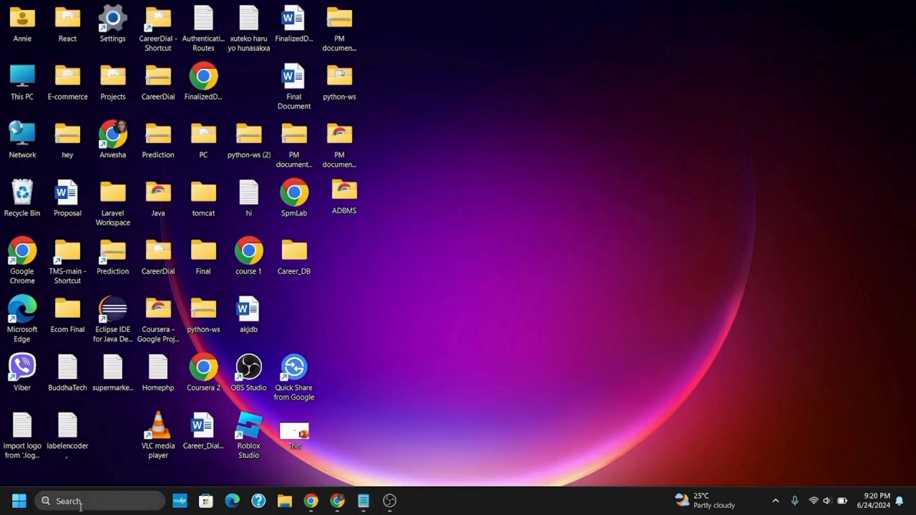
text(word)
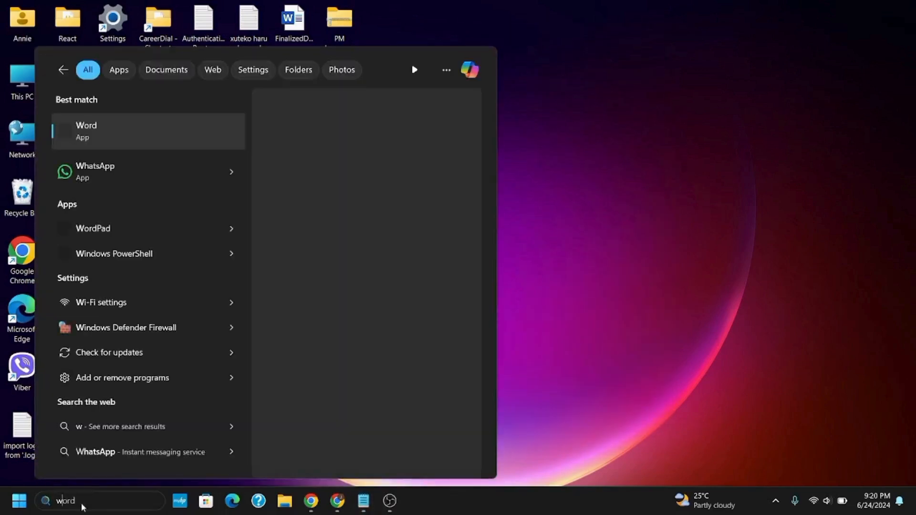
text(windows Defender Firewall)
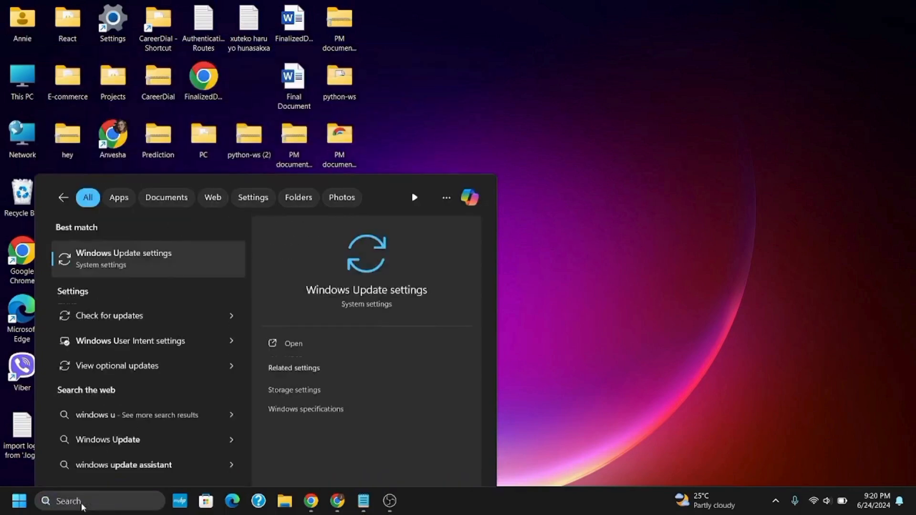
From the Windows Update page, run Check for updates until it reports the PC is up to date.
click(293, 342)
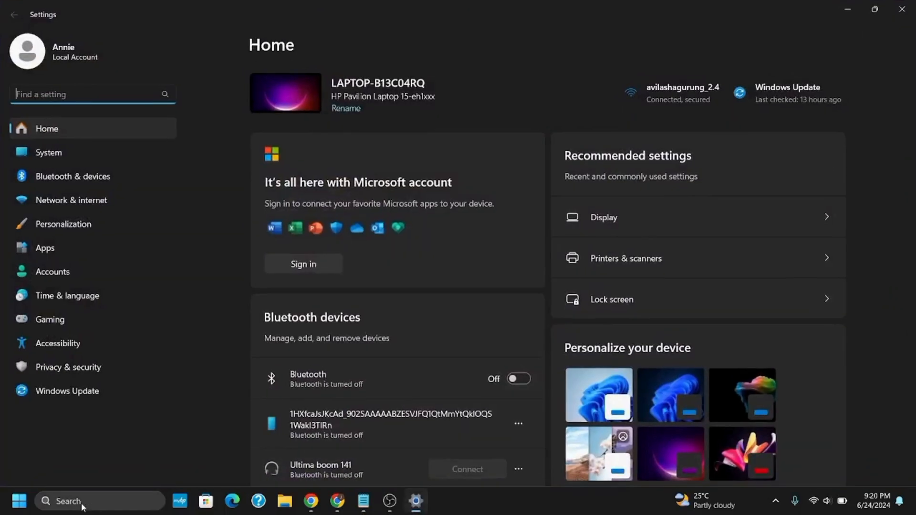
click(66, 391)
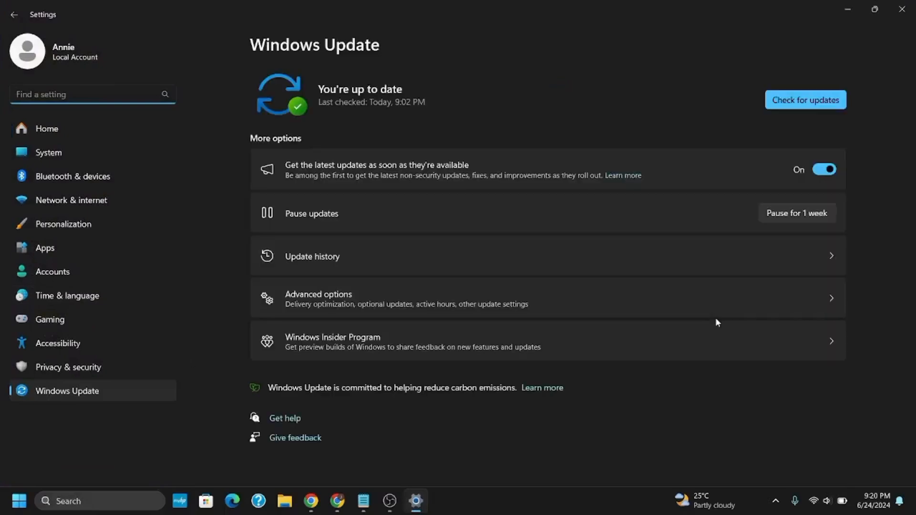
click(806, 99)
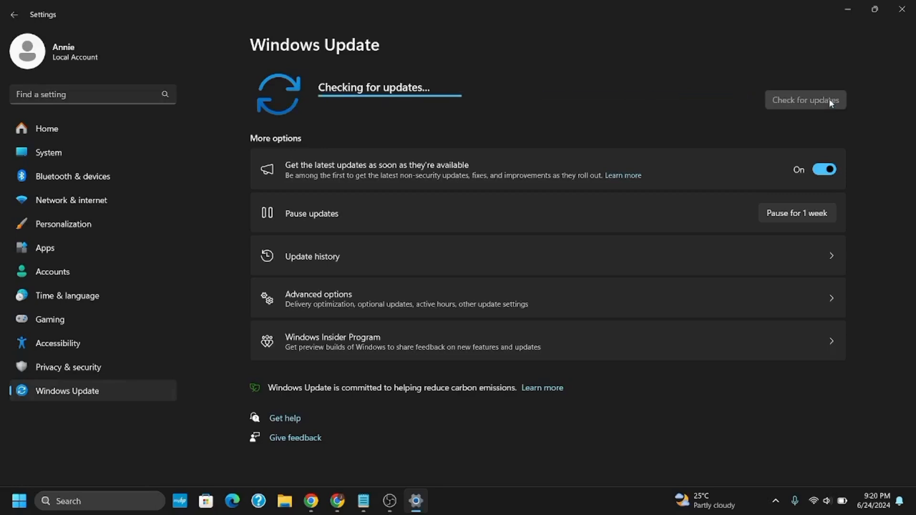
mouse_move(649, 149)
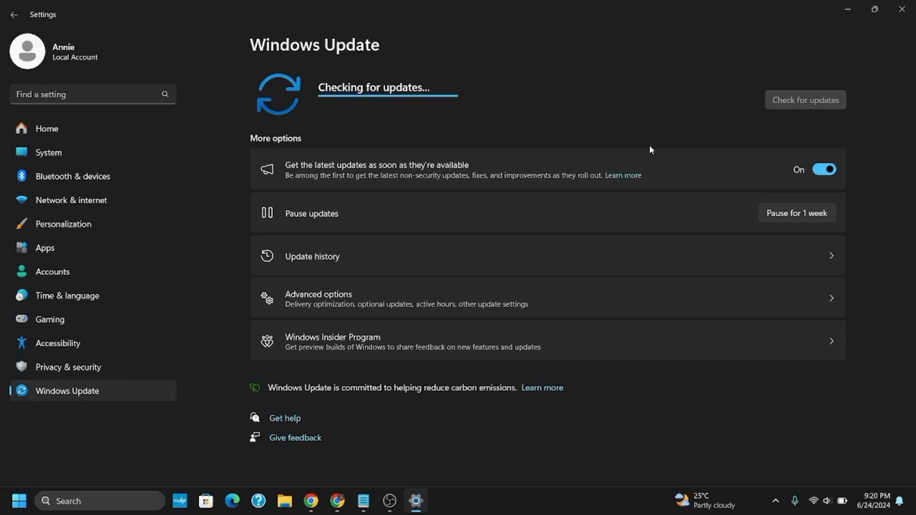
click(362, 501)
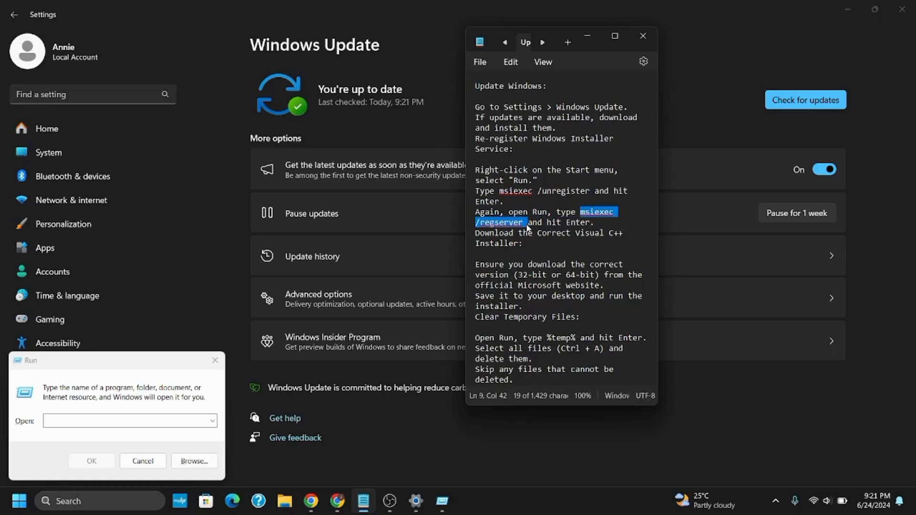
click(567, 233)
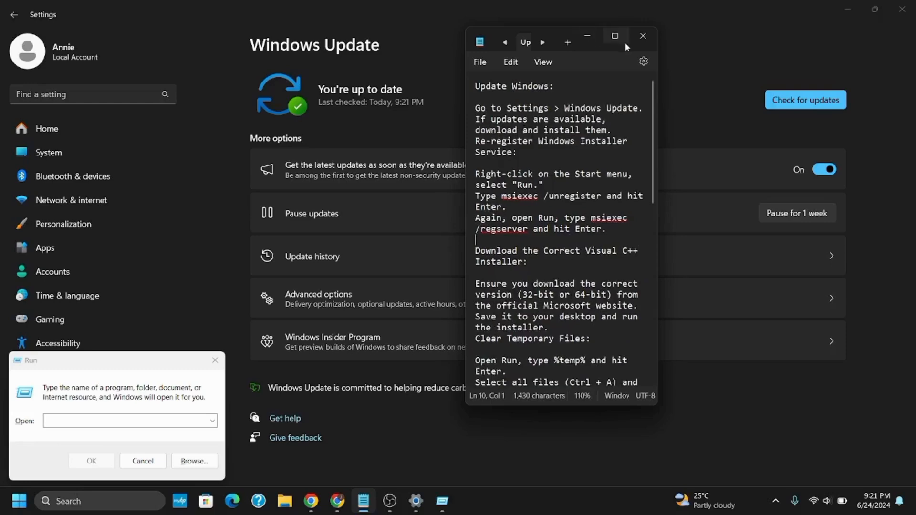
Maximize the Notepad repair notes to full screen.
click(614, 35)
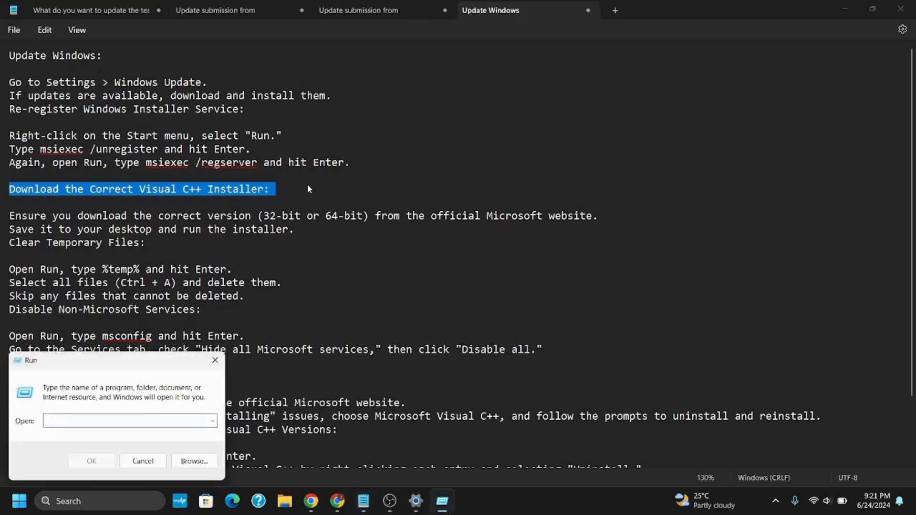
Run %temp to open the user's Temp folder in File Explorer.
click(126, 421)
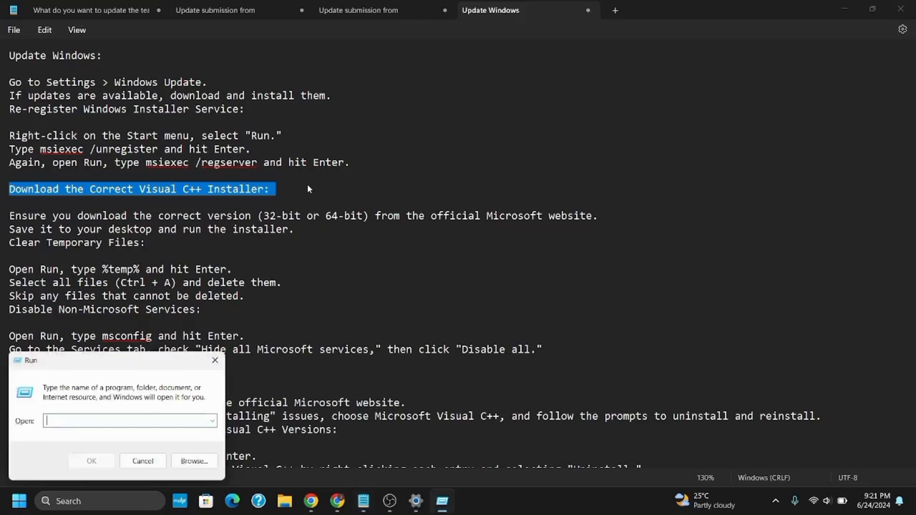
text(%temp)
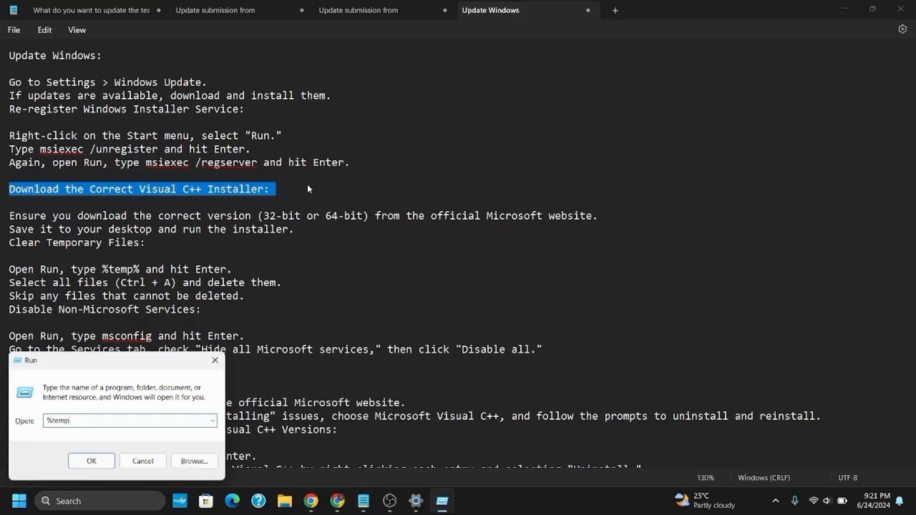
click(92, 461)
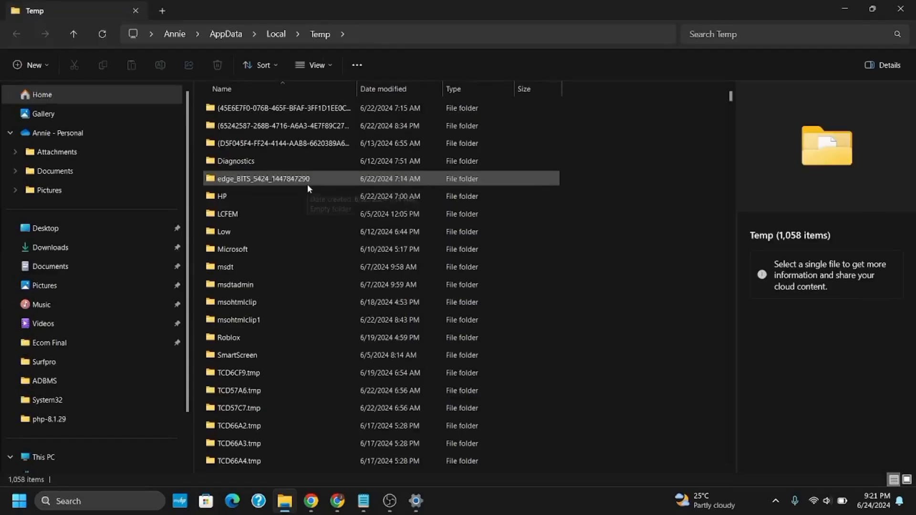
mouse_move(307, 187)
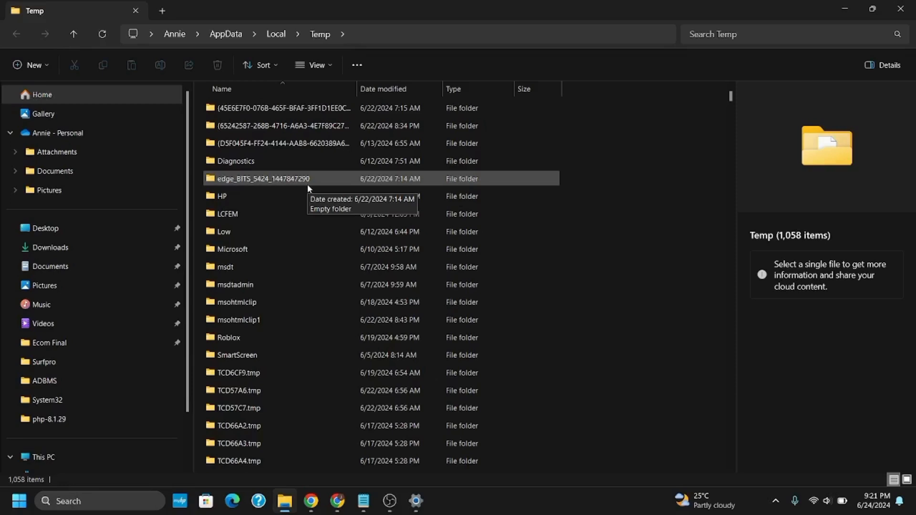
Select all 1,058 Temp items with Ctrl+A and delete them.
key(ctrl+a)
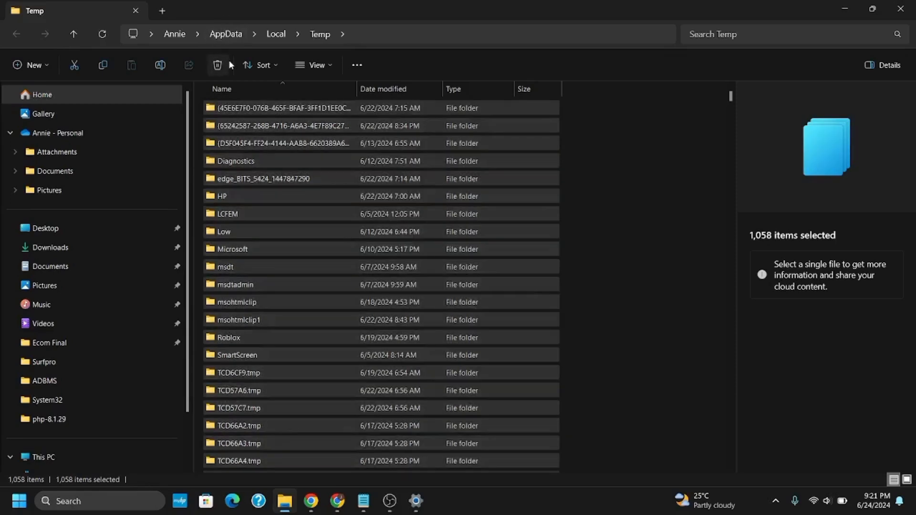
click(218, 65)
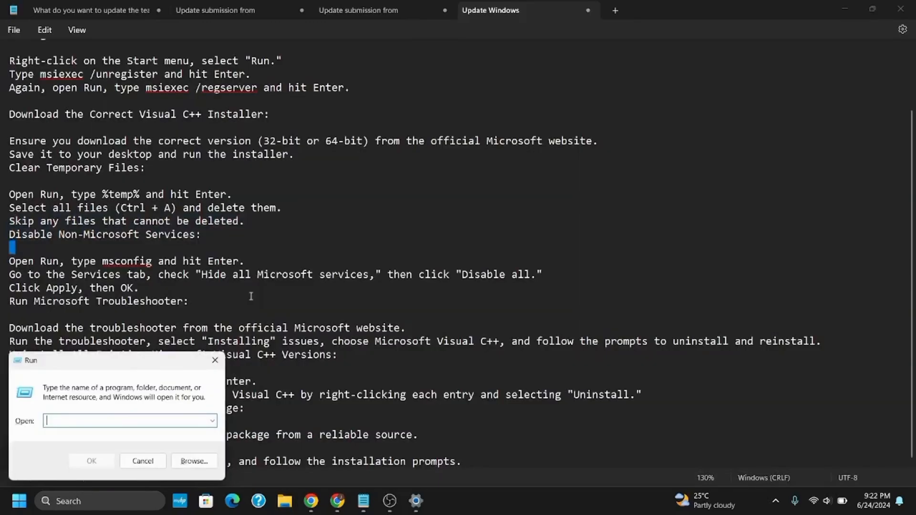
Run msconfig to launch System Configuration, then close its window.
text(mscon)
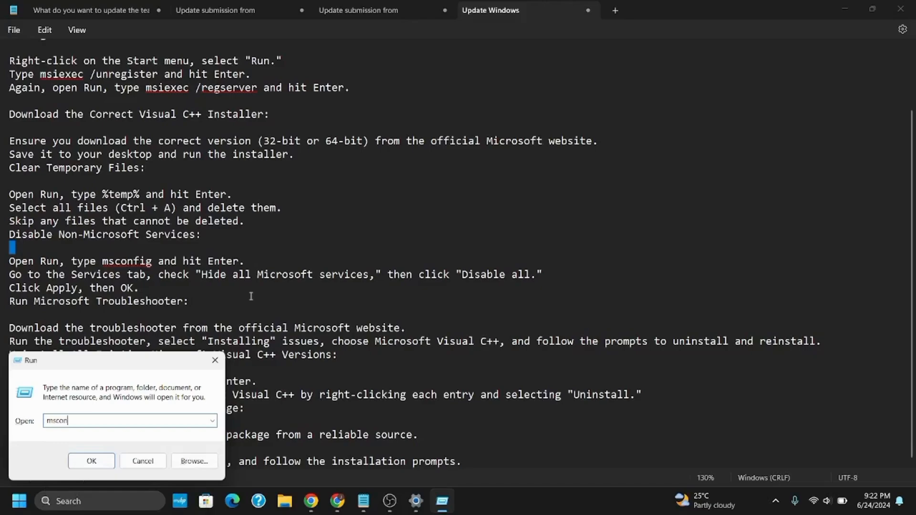
click(90, 461)
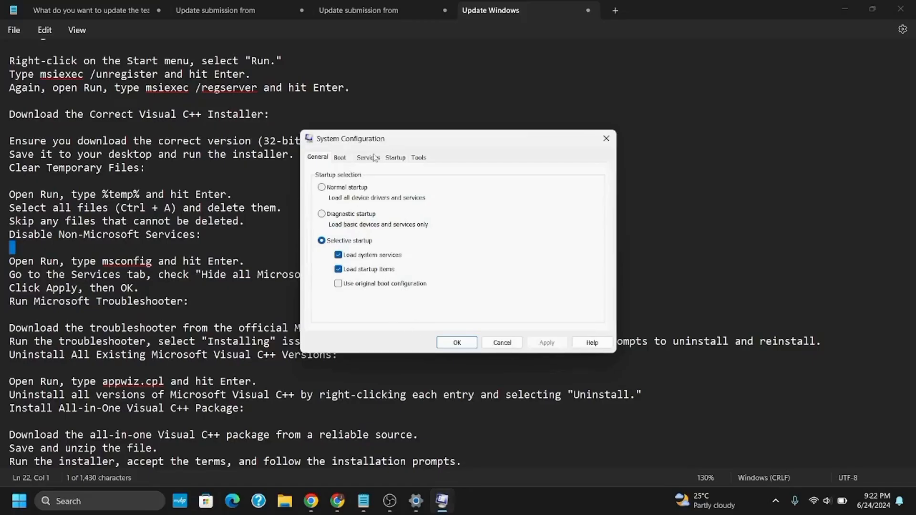
click(367, 157)
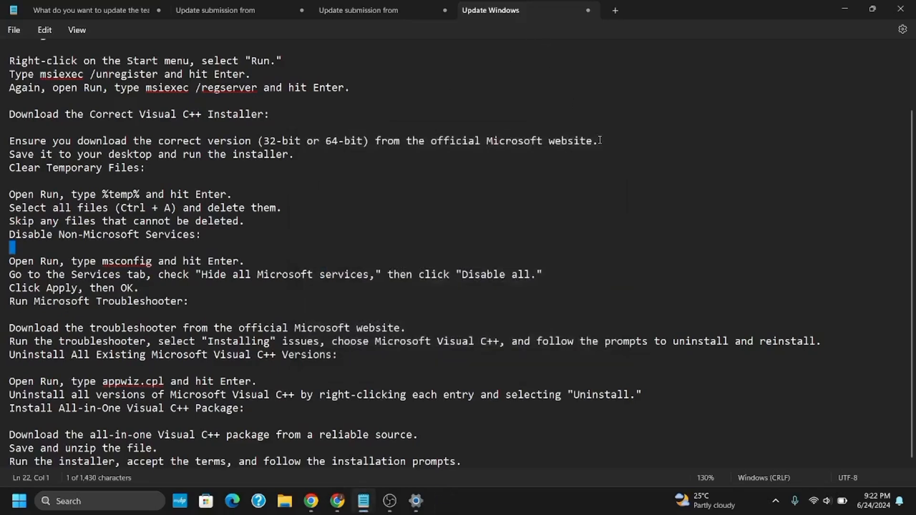
mouse_move(531, 322)
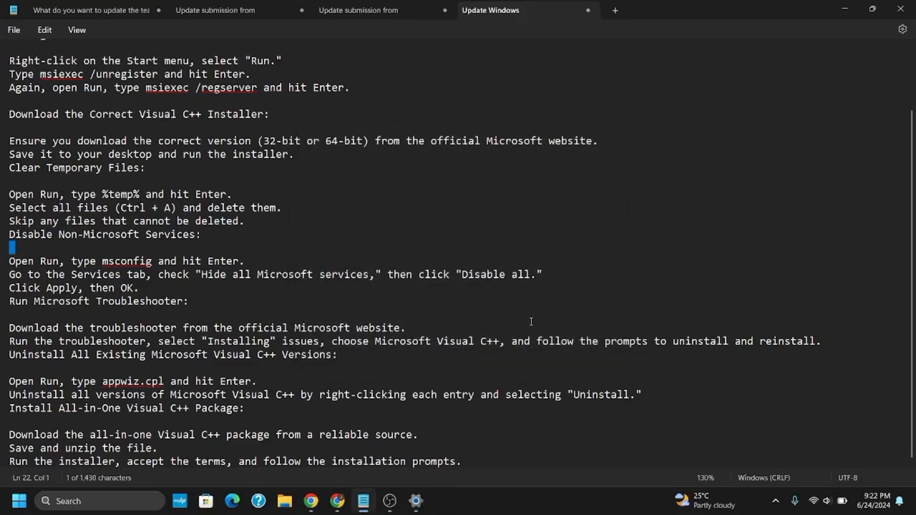